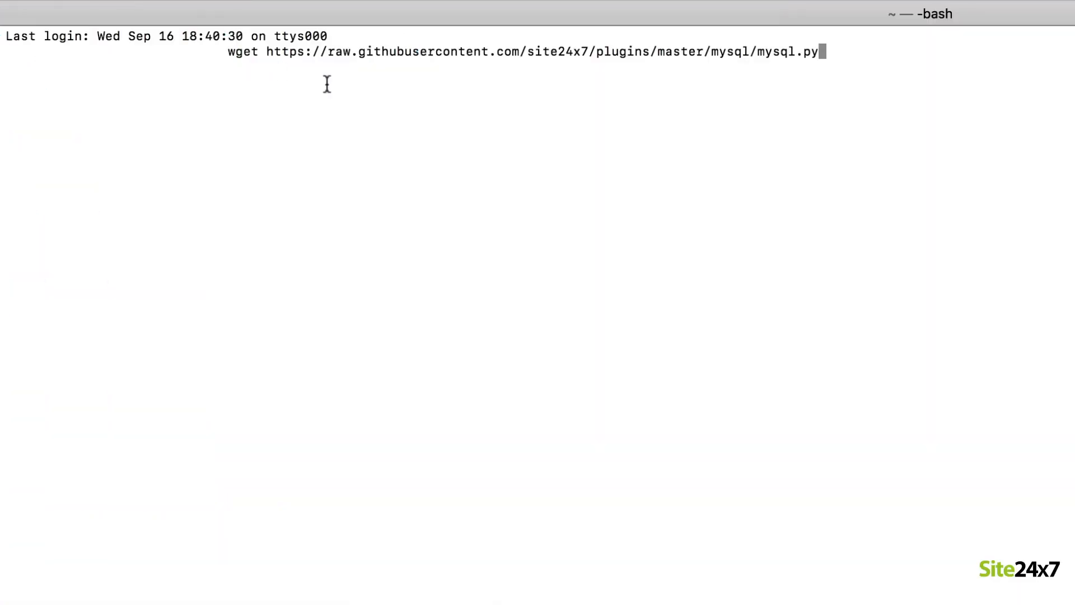
# Step: Download the mysql.py plugin script with wget, then open the monagent folder
pyautogui.press('Return')
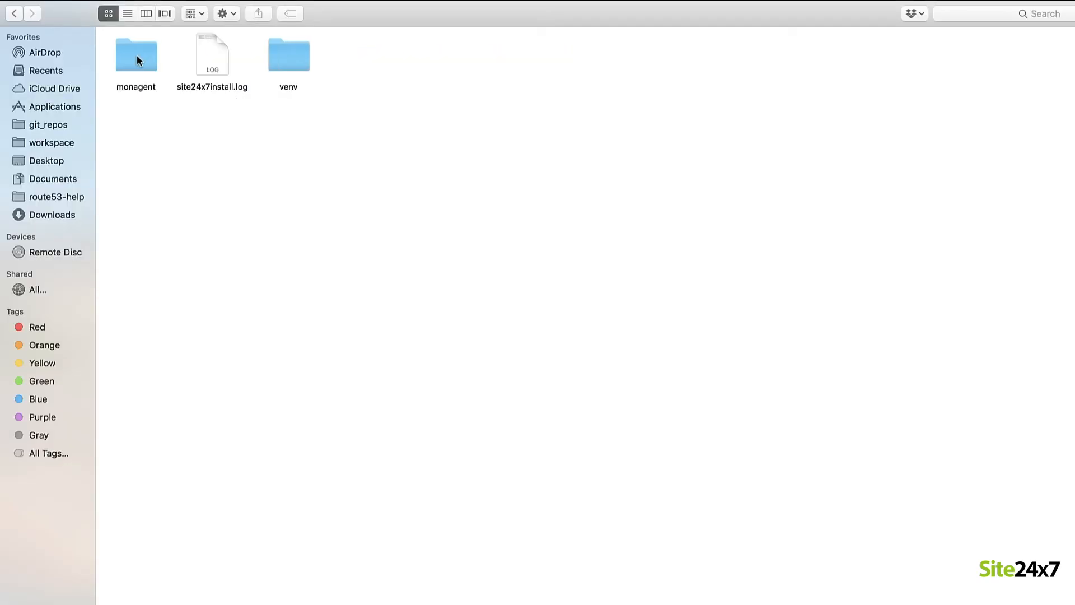
pyautogui.doubleClick(135, 54)
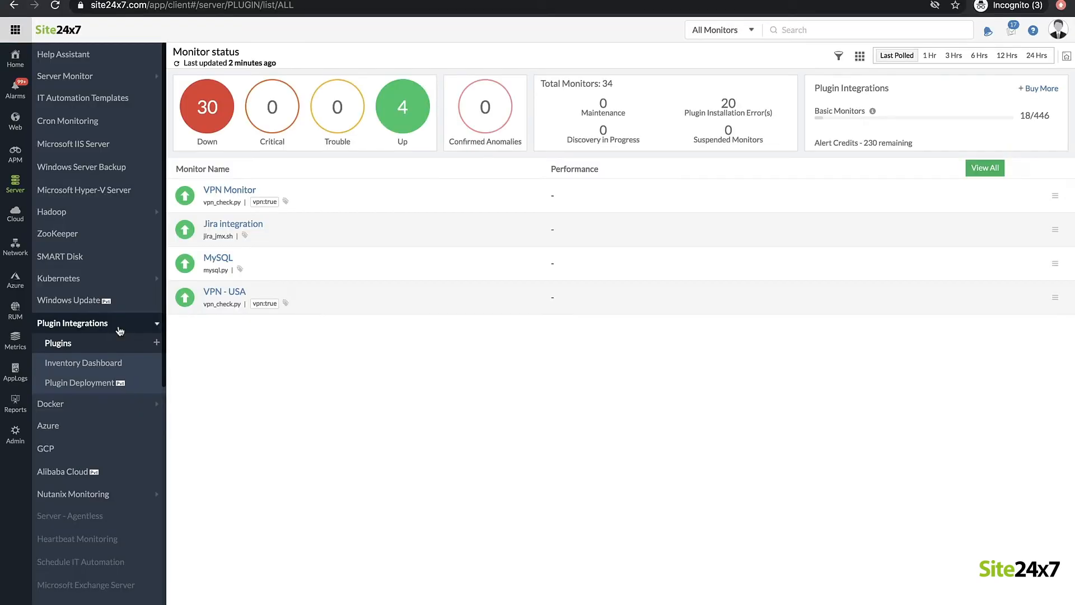
pyautogui.moveTo(257, 269)
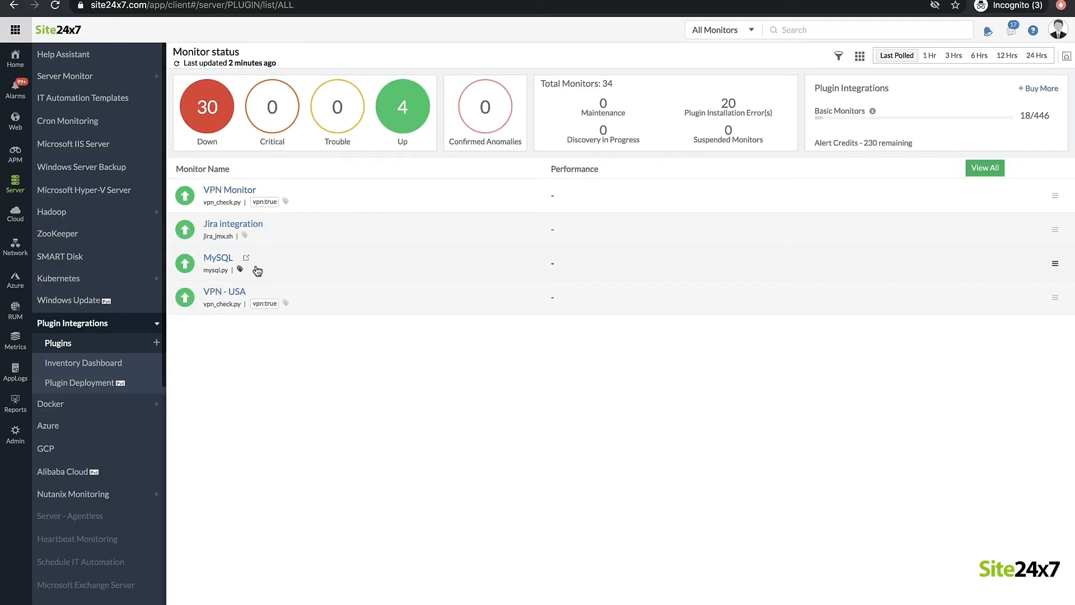
# Step: View the MySQL monitor summary showing 8.13% availability and its performance charts
pyautogui.click(217, 257)
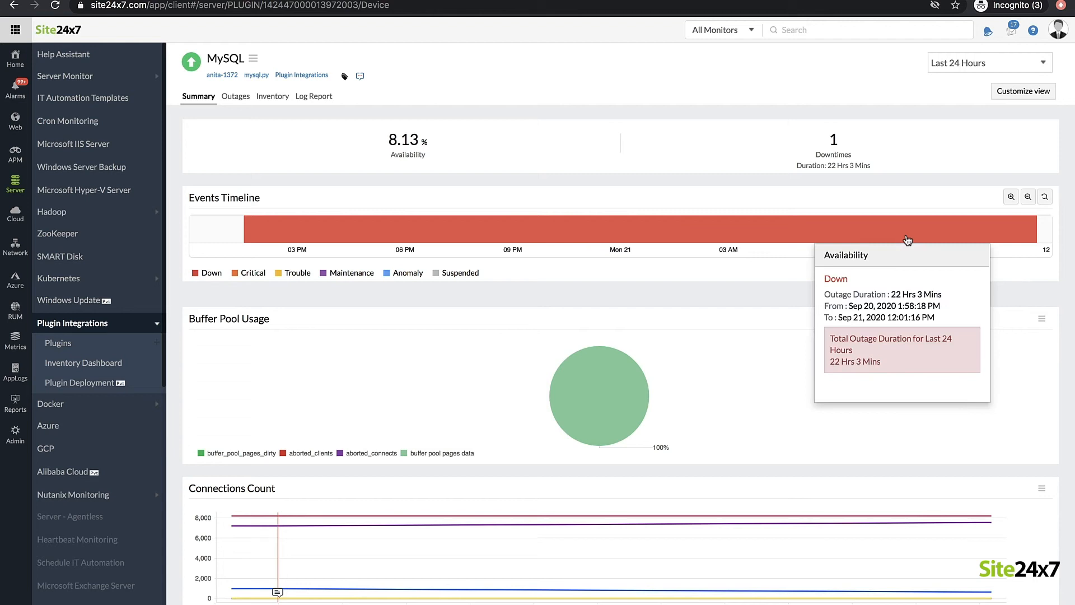
pyautogui.scroll(-3)
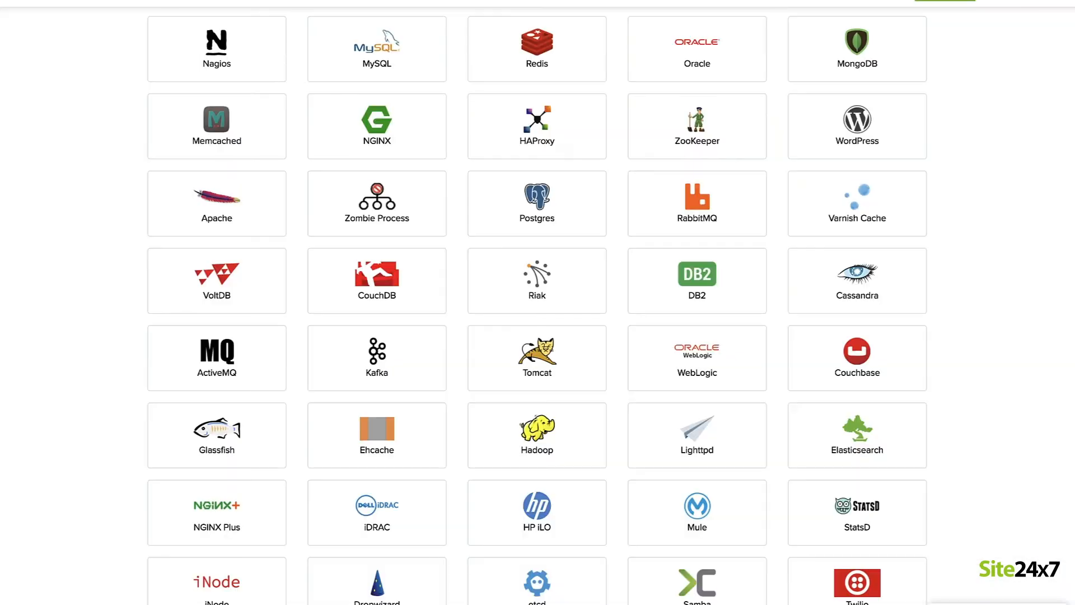
pyautogui.scroll(-3)
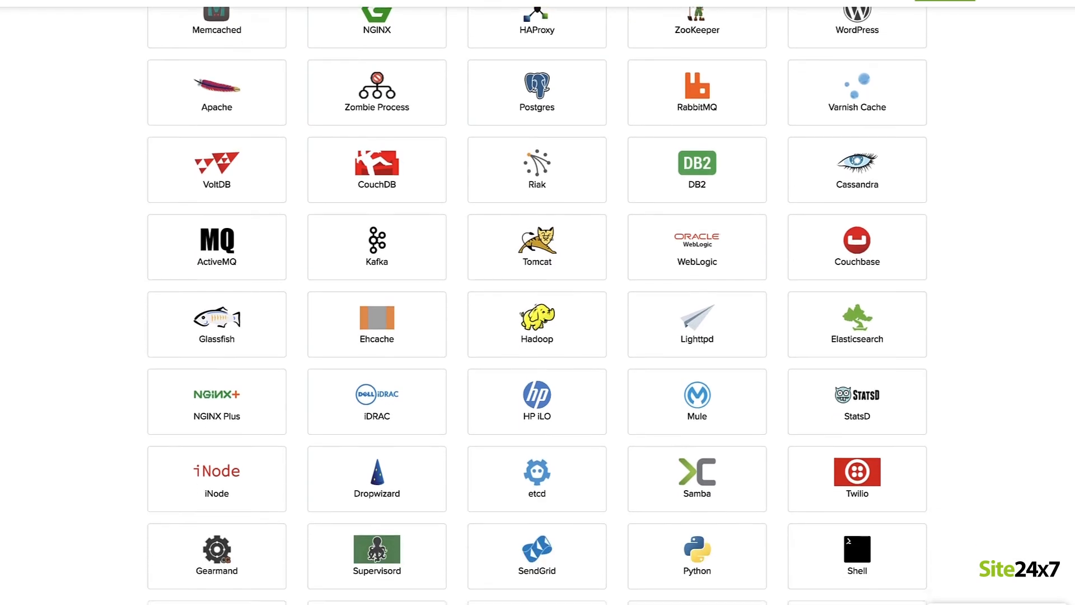
pyautogui.scroll(-3)
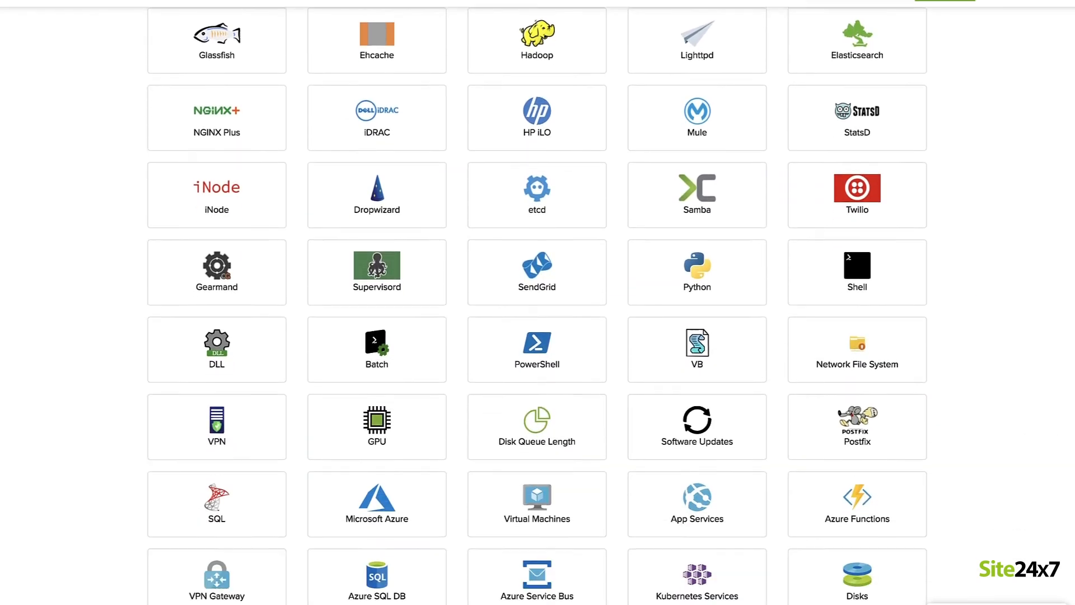
pyautogui.scroll(-3)
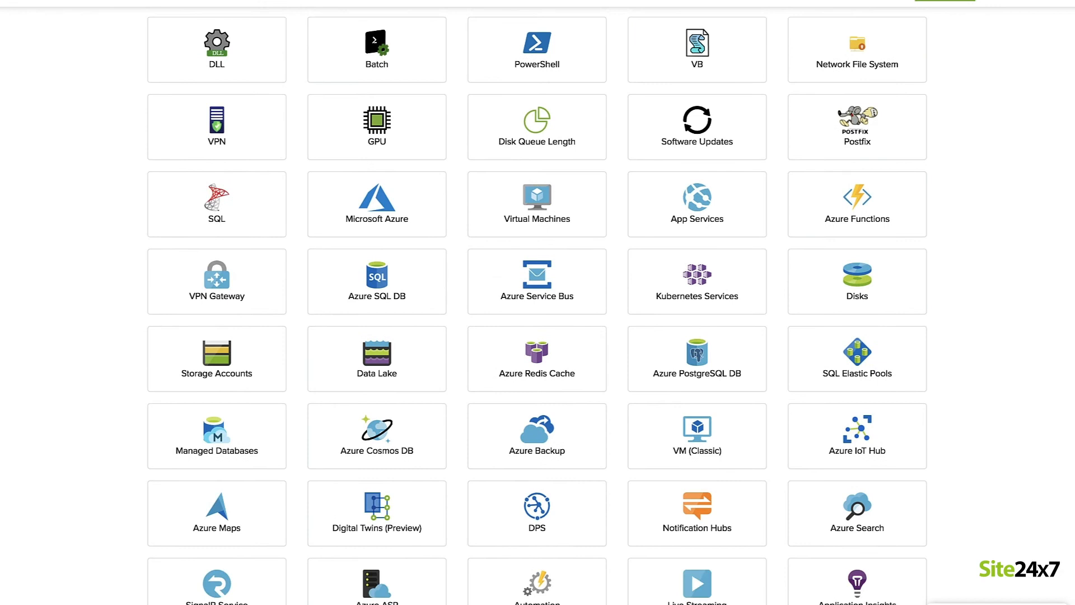
pyautogui.scroll(-3)
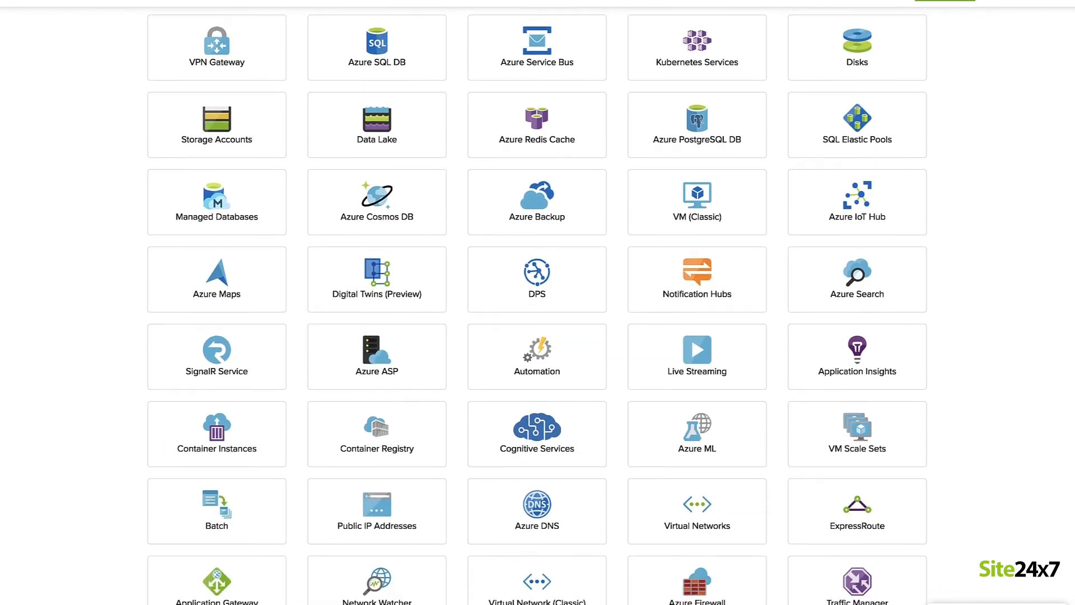